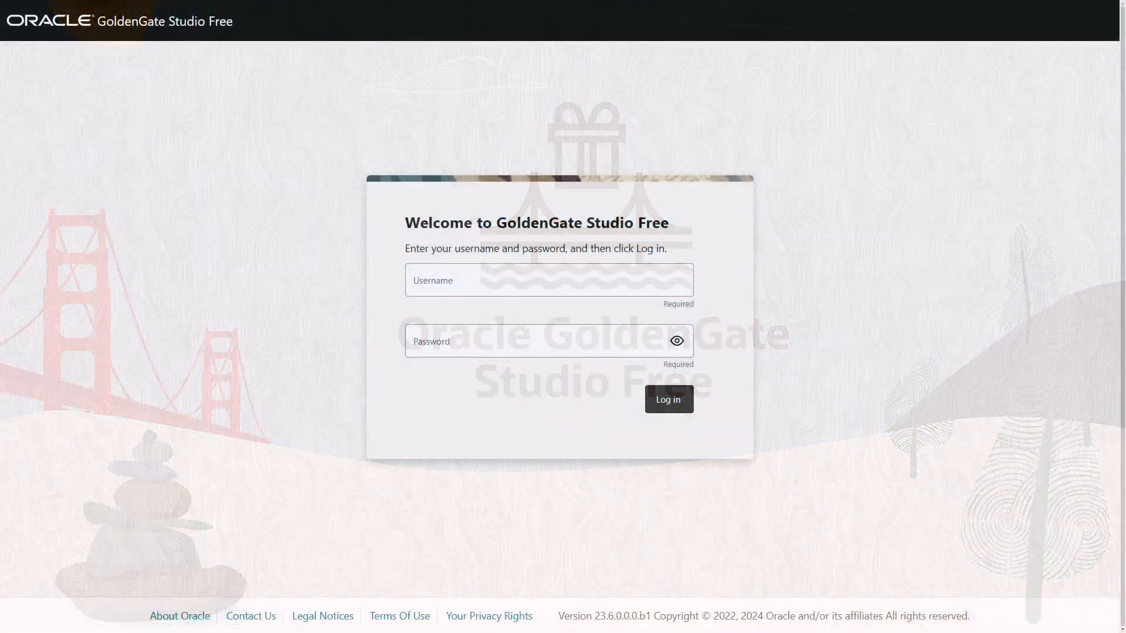
Sign in to GoldenGate Studio Free as user 'oggadmin'
type("oggadmin")
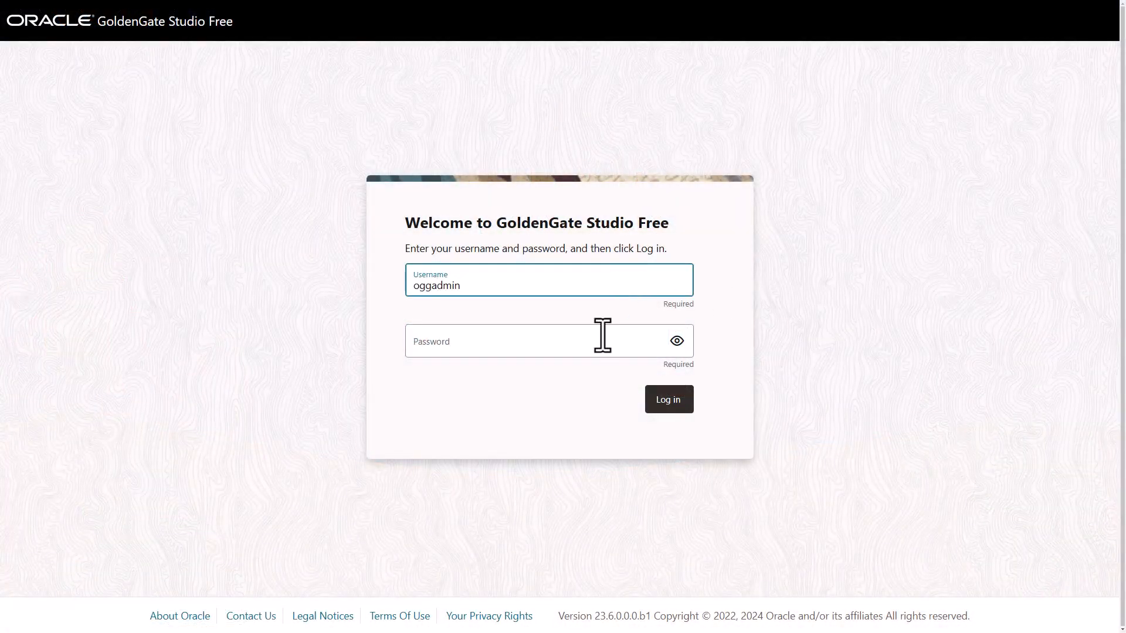
left_click(666, 398)
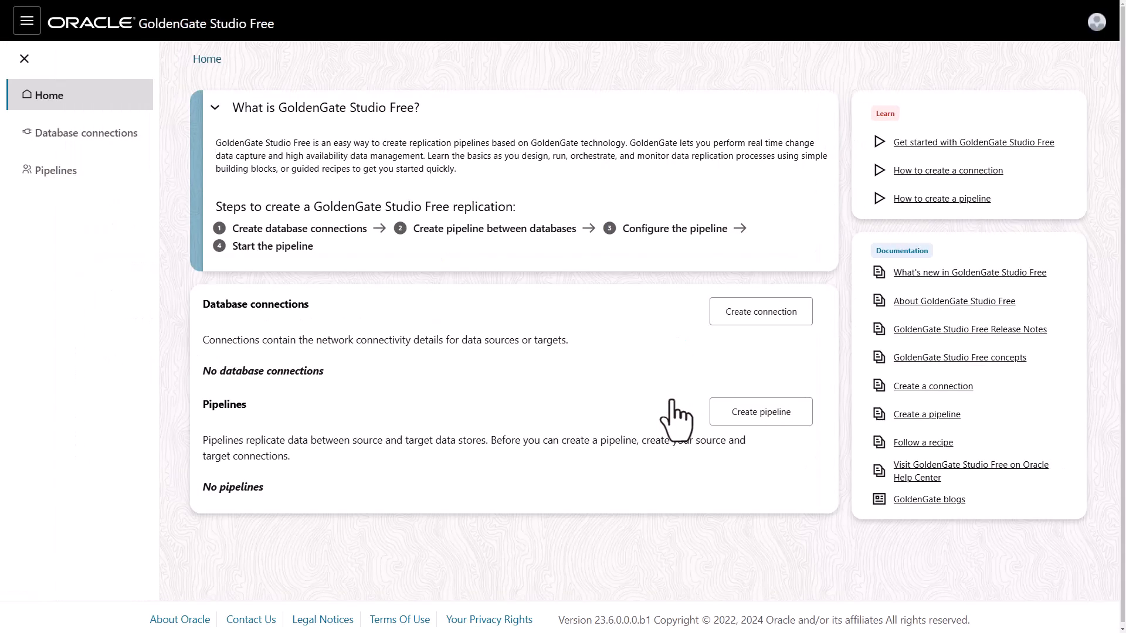
Start a new database connection named sourceDB
left_click(760, 311)
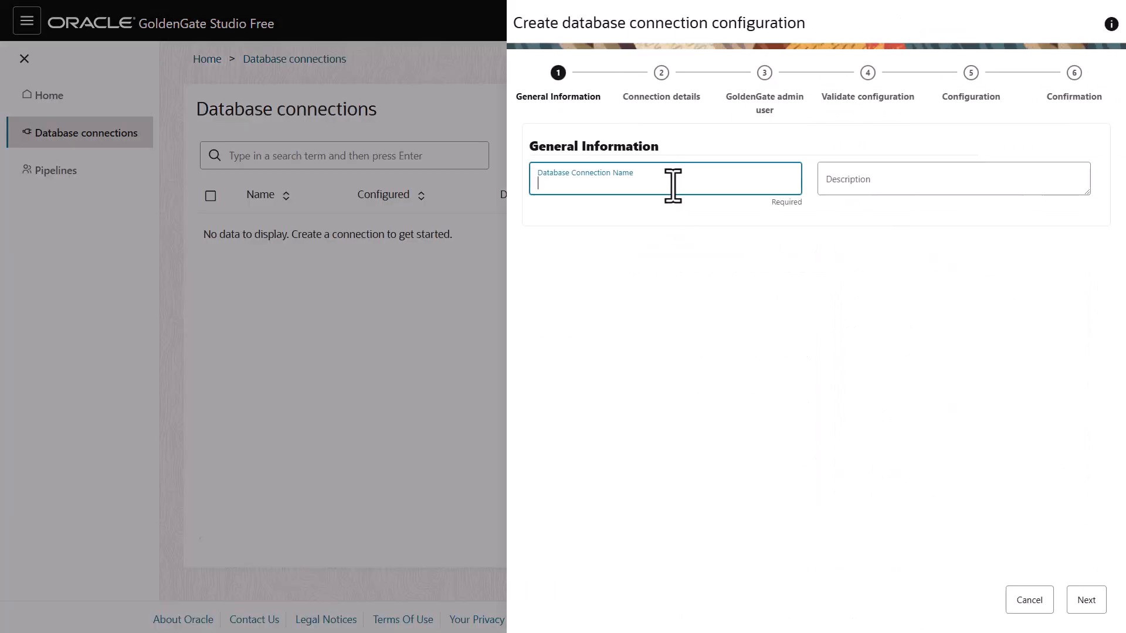
type("sourceDB")
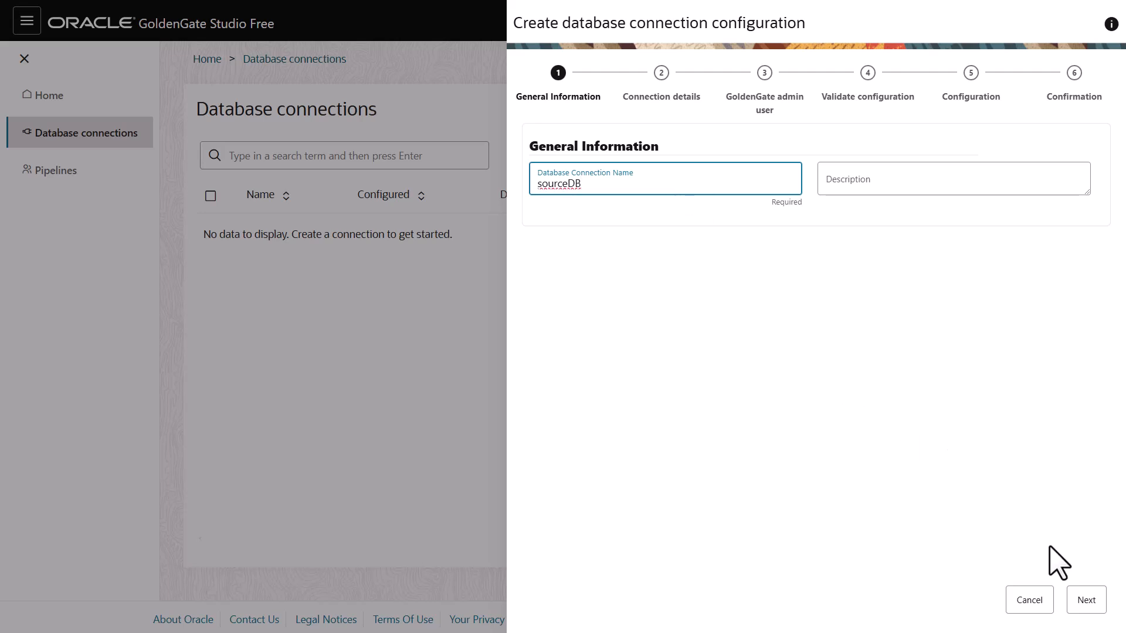
left_click(1086, 599)
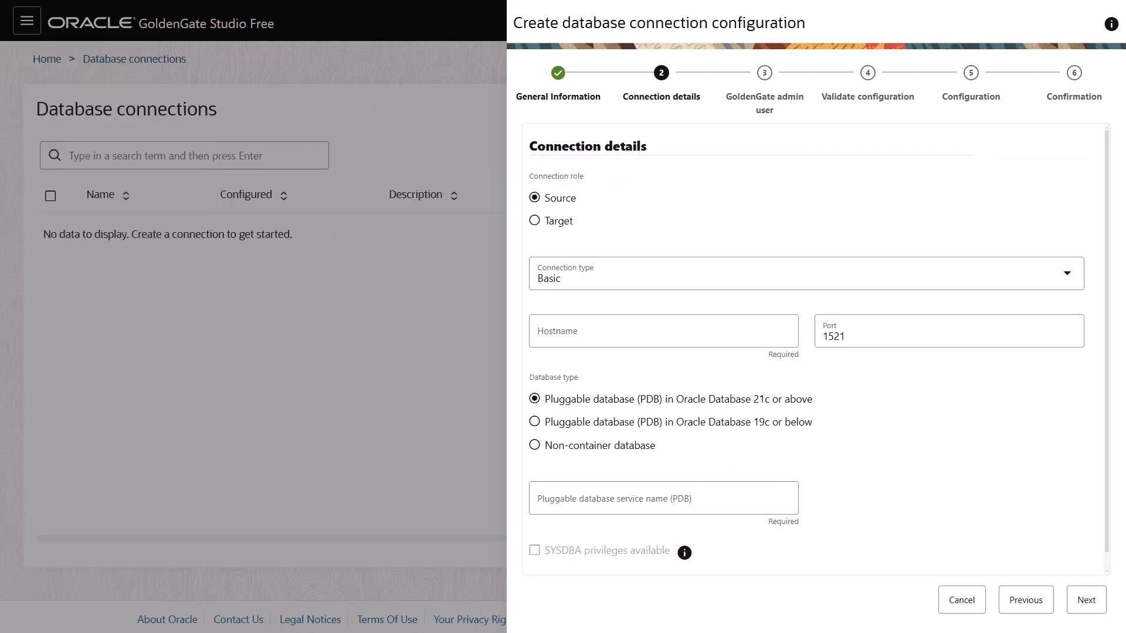
mouse_move(890, 323)
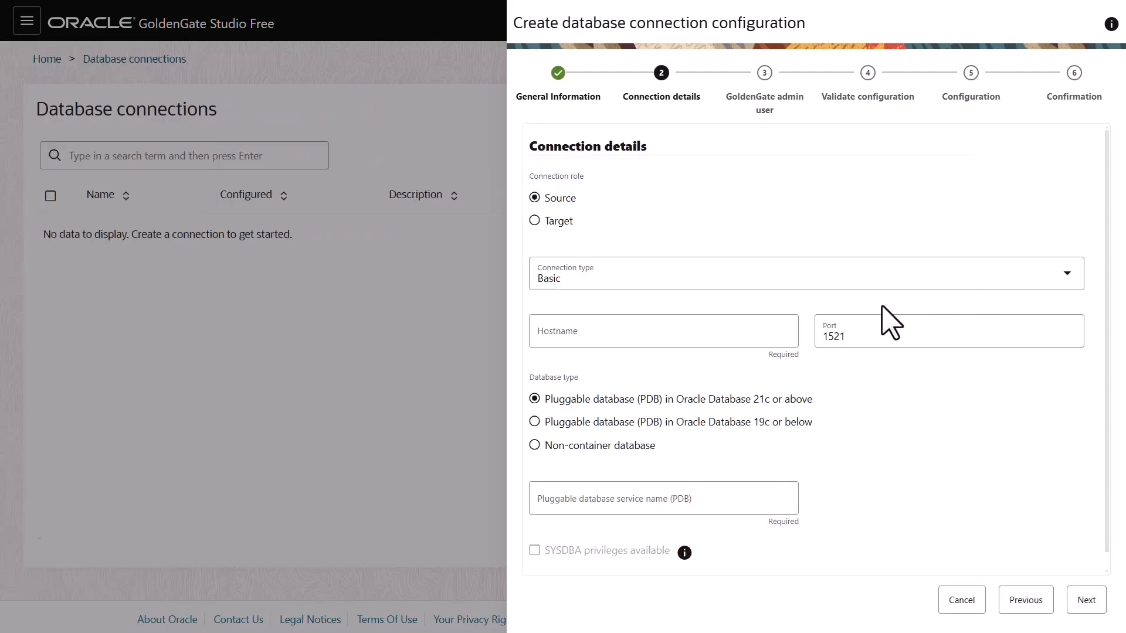
Enter the host, PDB orclpdb1 with SYSDBA privileges and admin credentials, and continue past the GoldenGate admin user settings
left_click(661, 331)
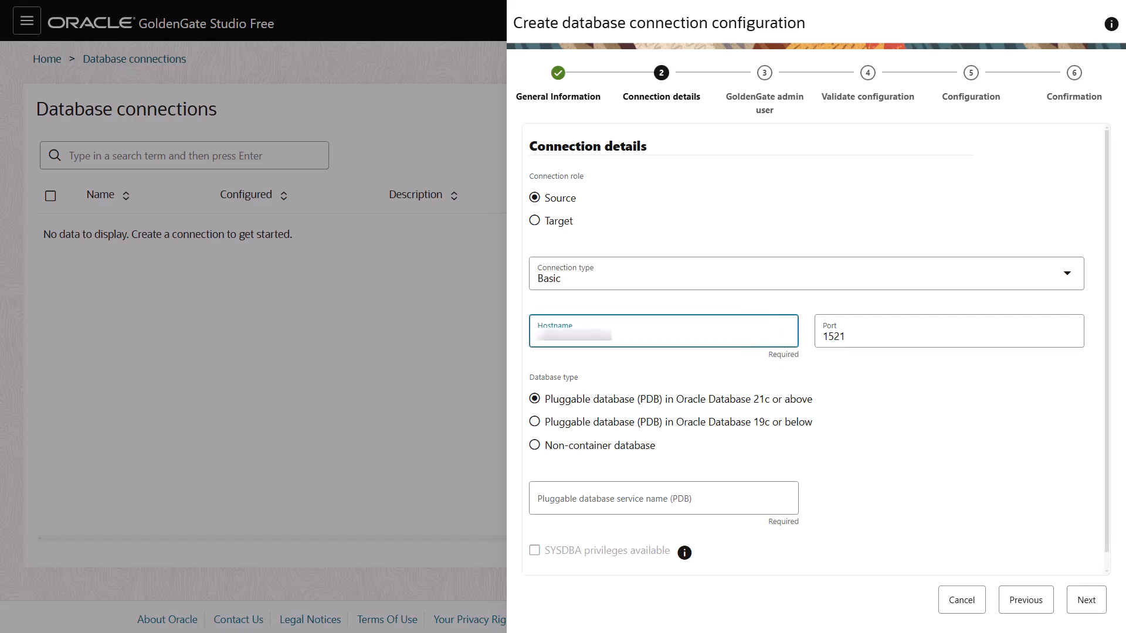
mouse_move(768, 497)
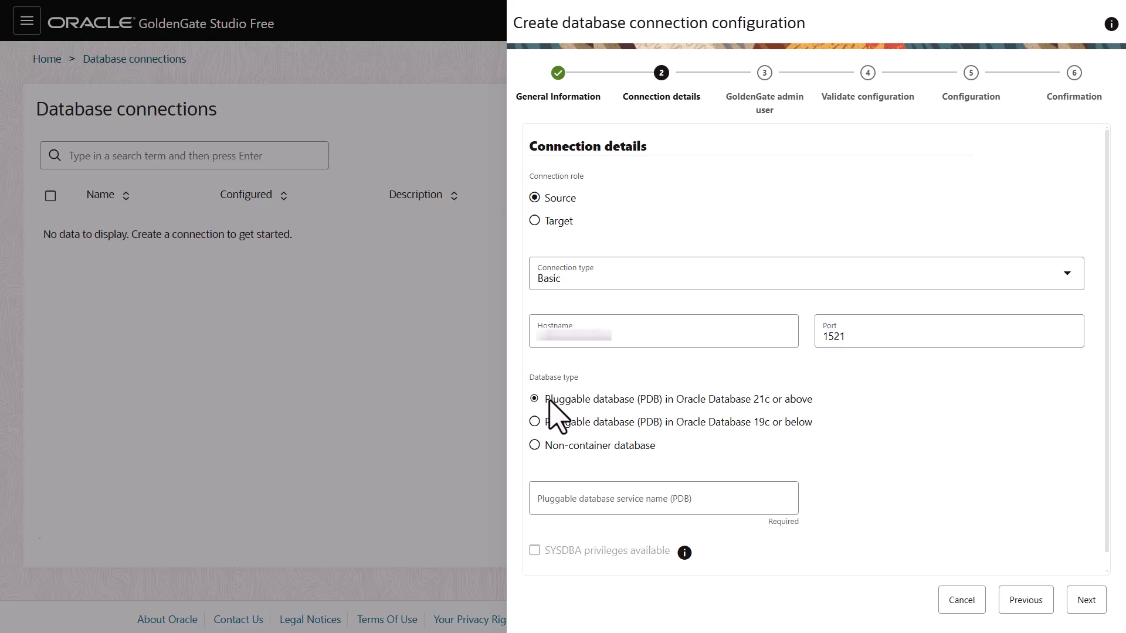
type("orclpdb1")
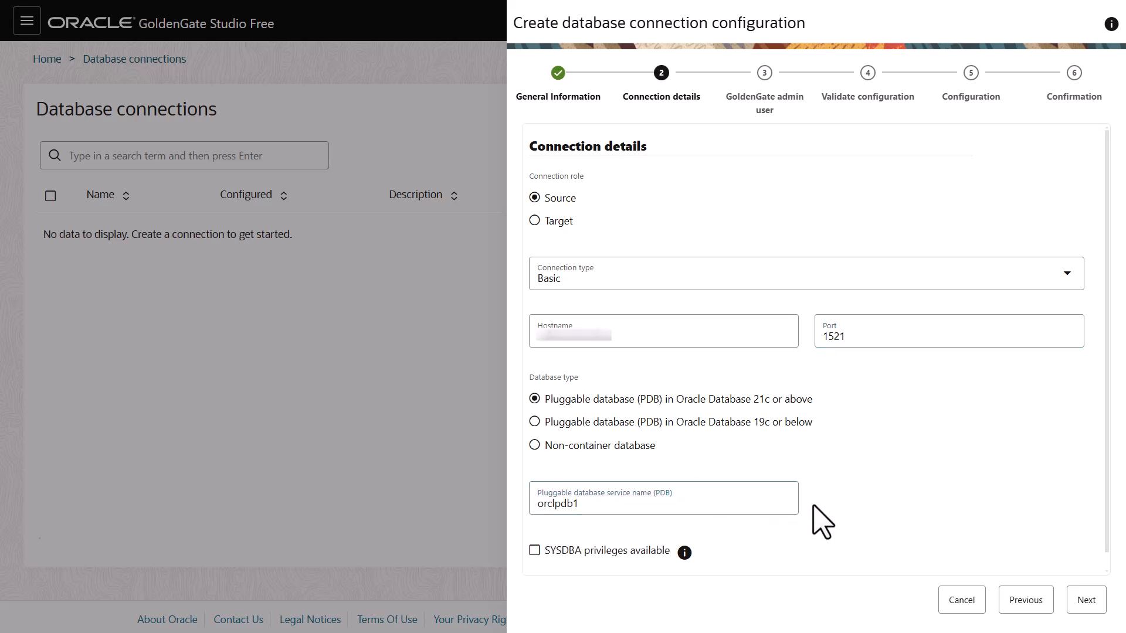
left_click(534, 551)
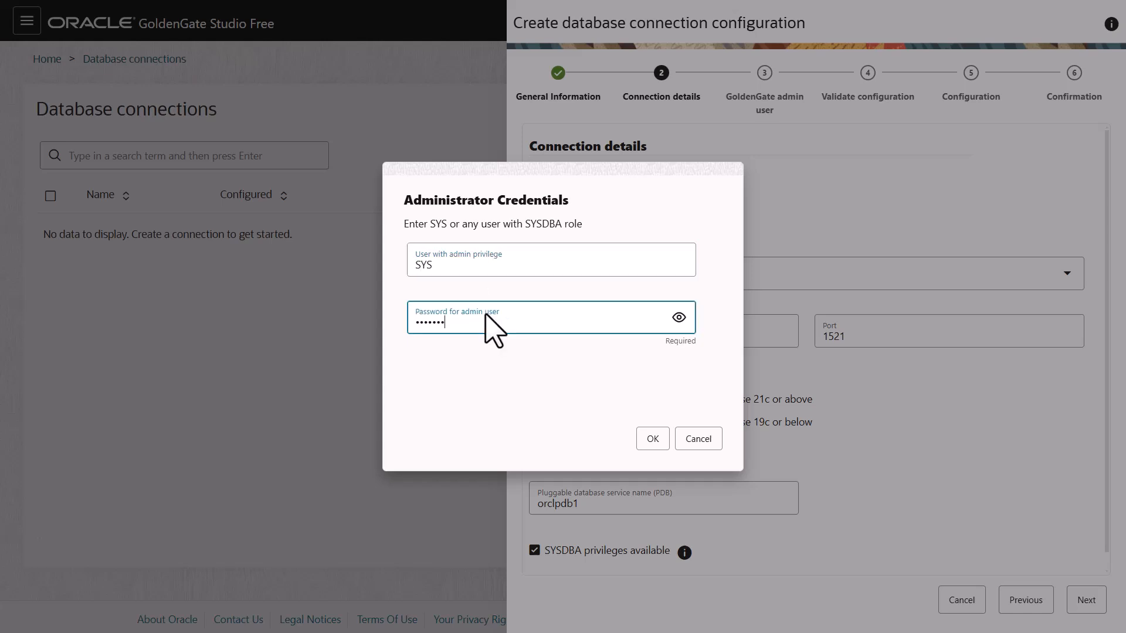
left_click(651, 439)
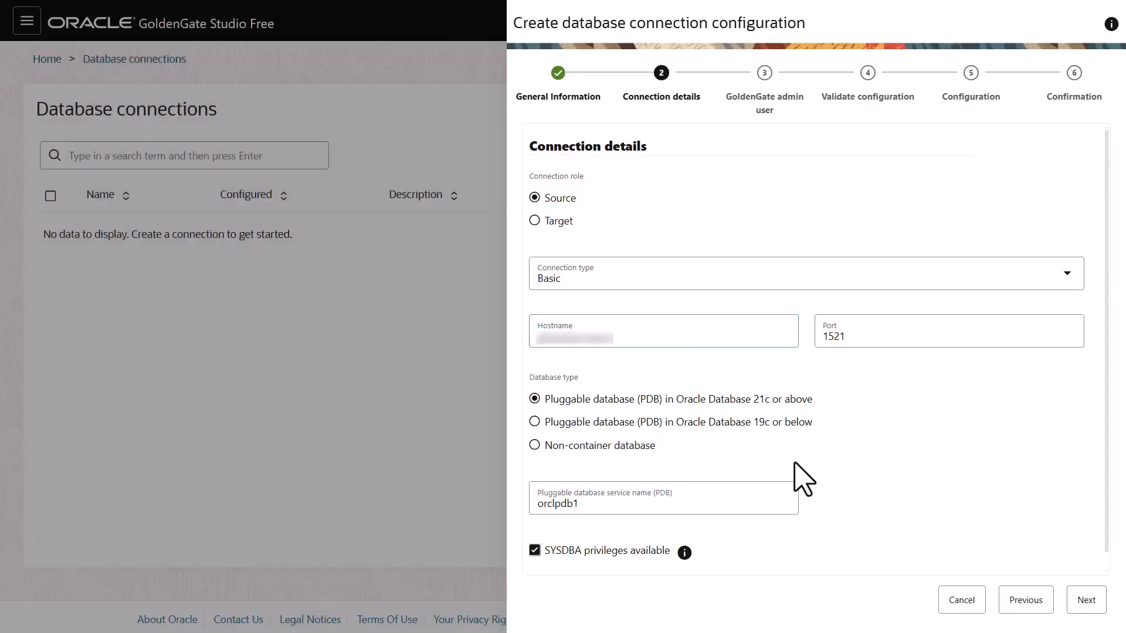
left_click(1085, 599)
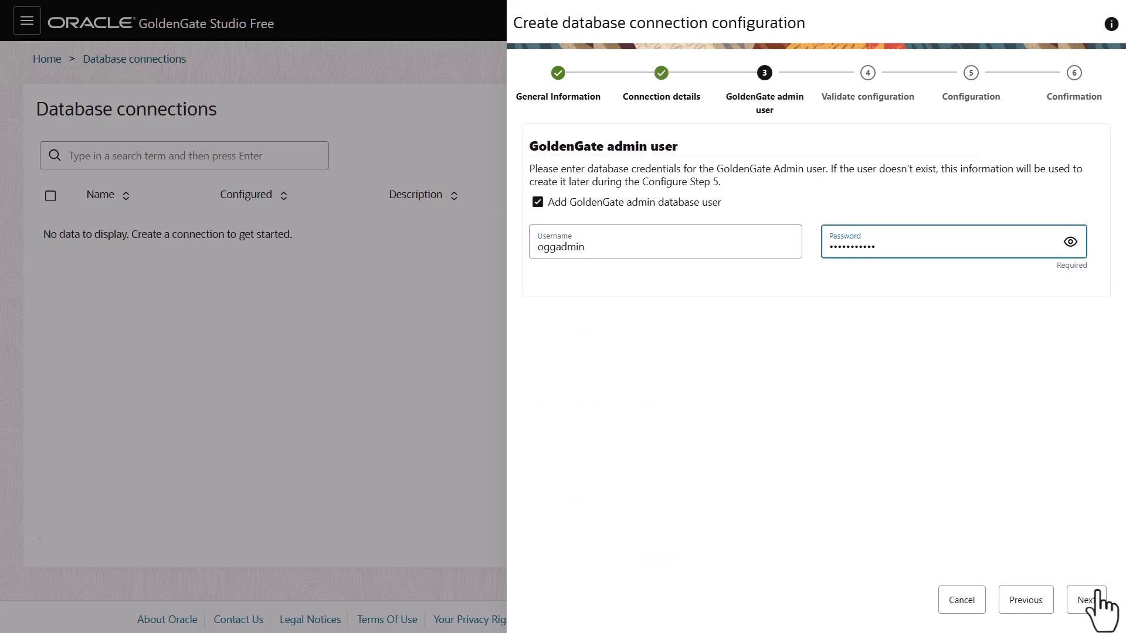
left_click(1086, 599)
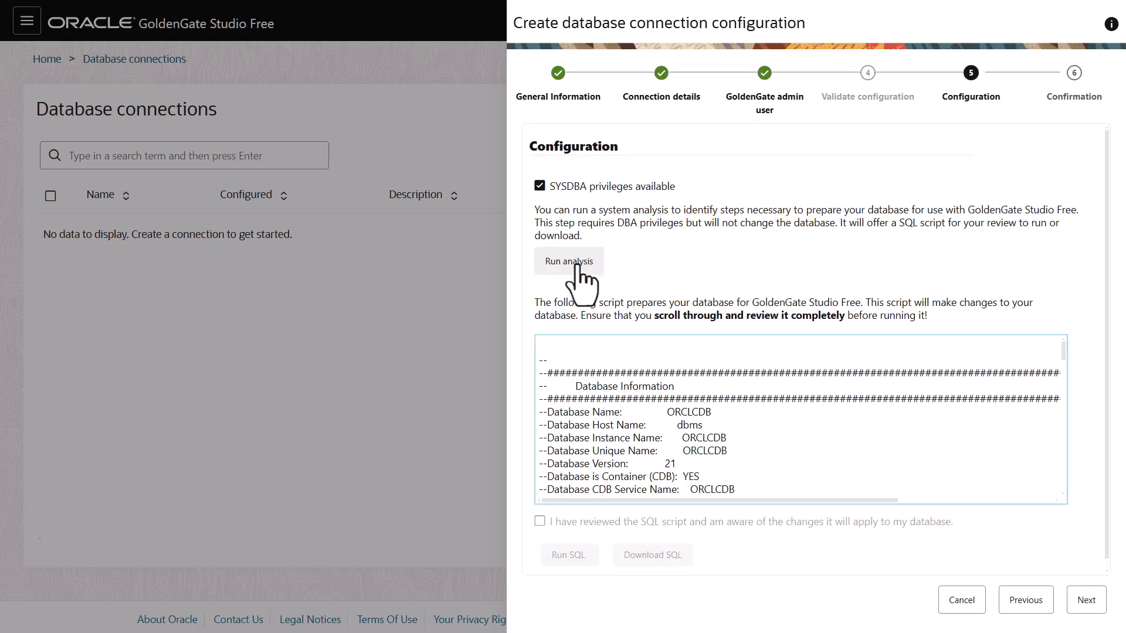
Review and run the preparation SQL script on the database, then create the sourceDB connection
left_click(539, 521)
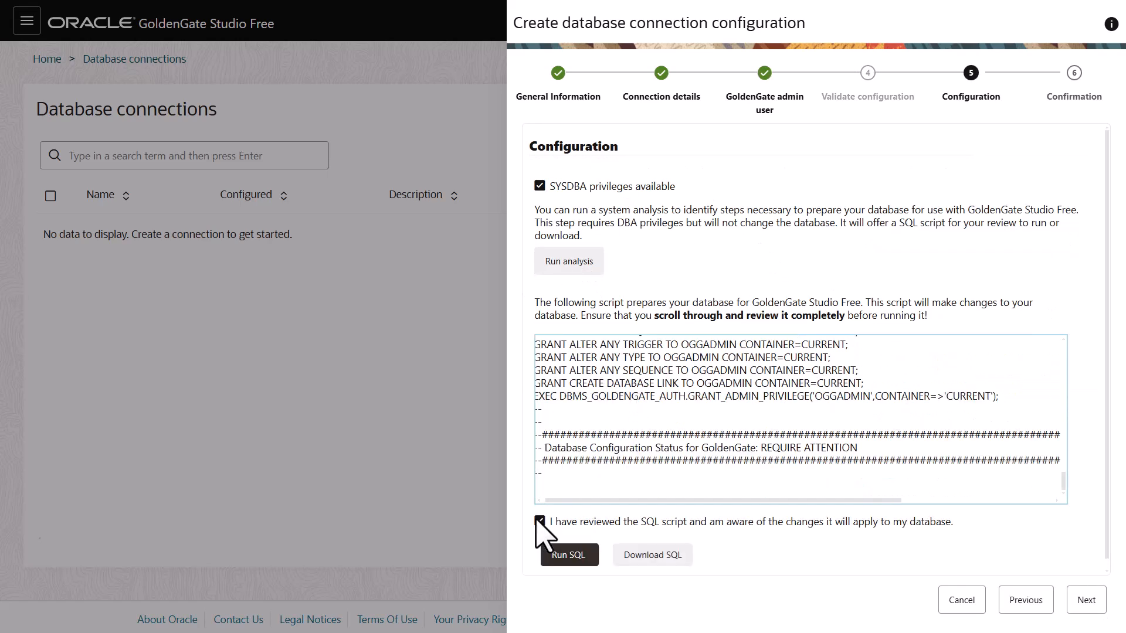
left_click(567, 555)
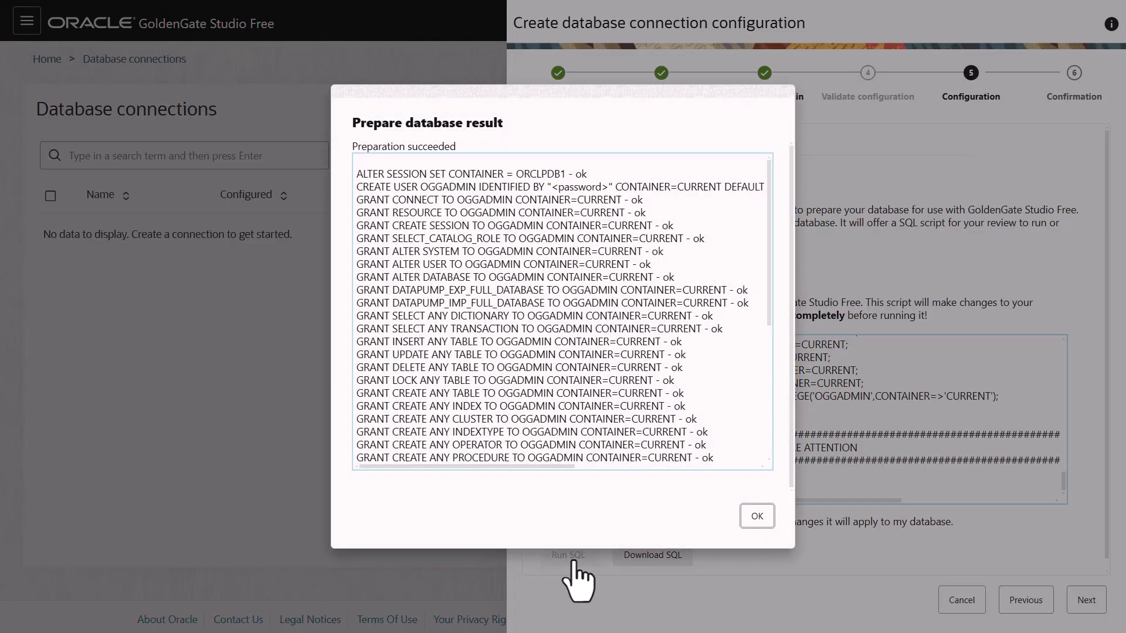
left_click(756, 516)
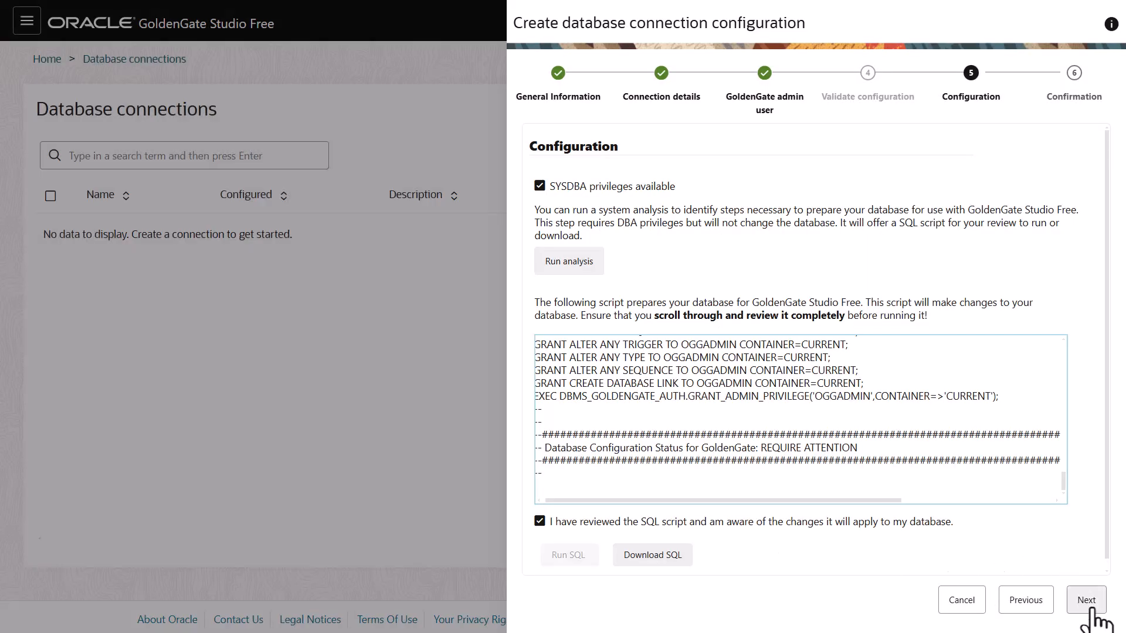
left_click(1086, 599)
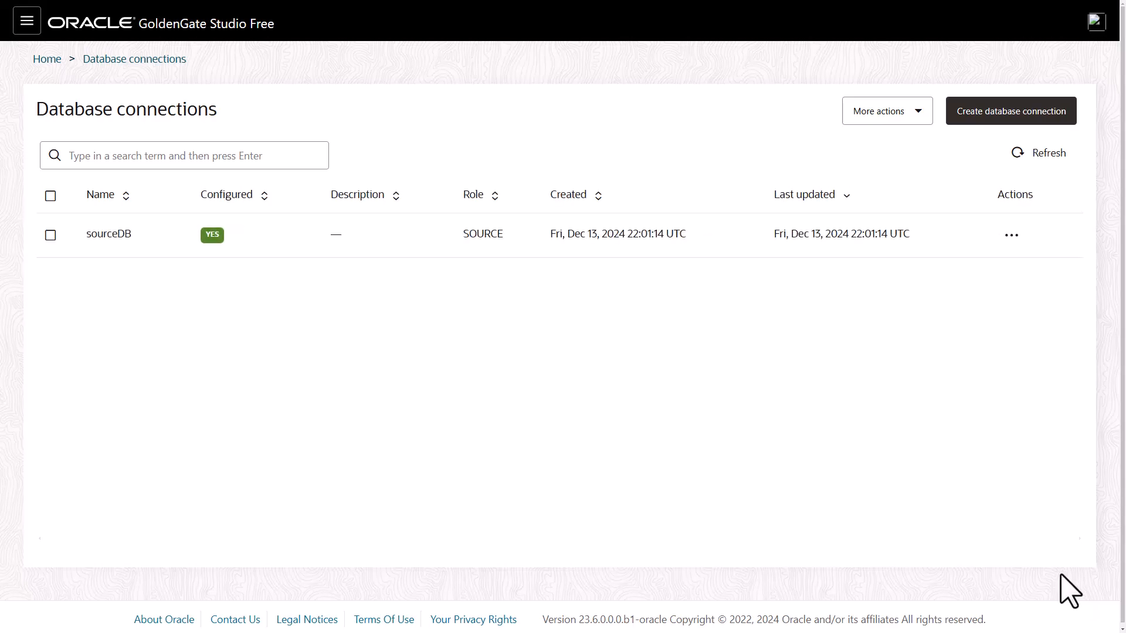
Start a new pipeline using the Active-Active Database Replication recipe
left_click(27, 20)
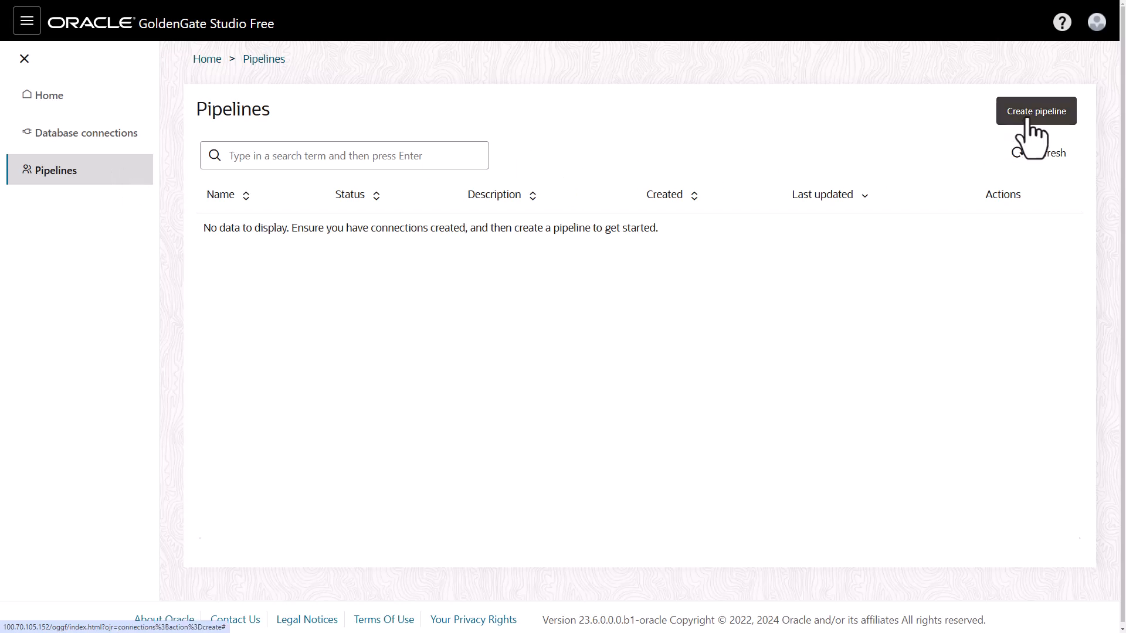
left_click(1034, 110)
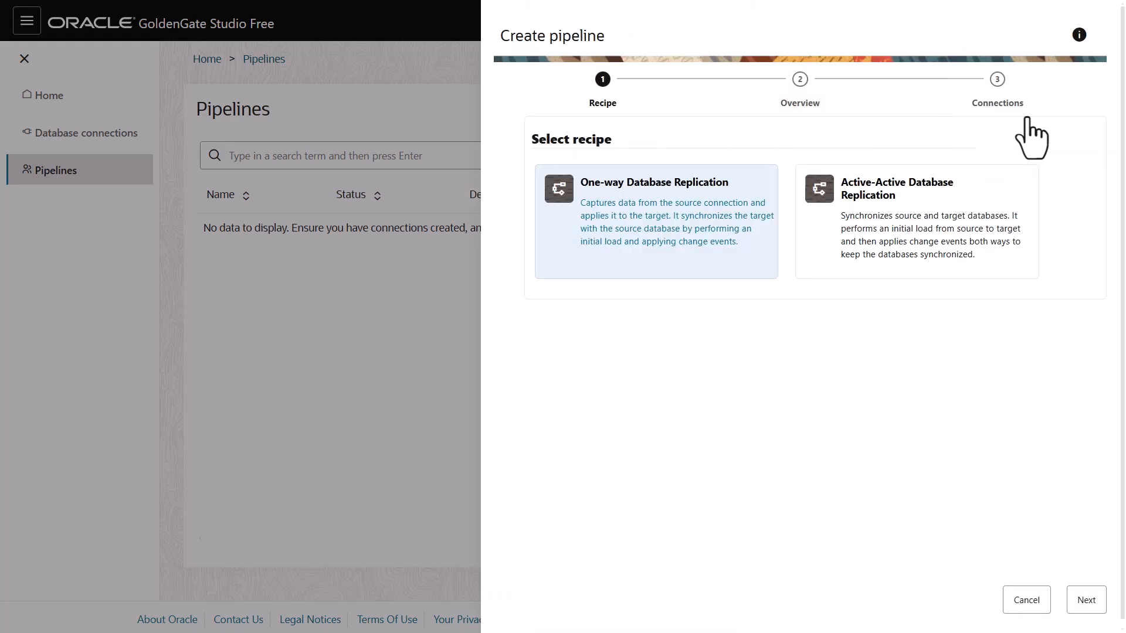
mouse_move(752, 208)
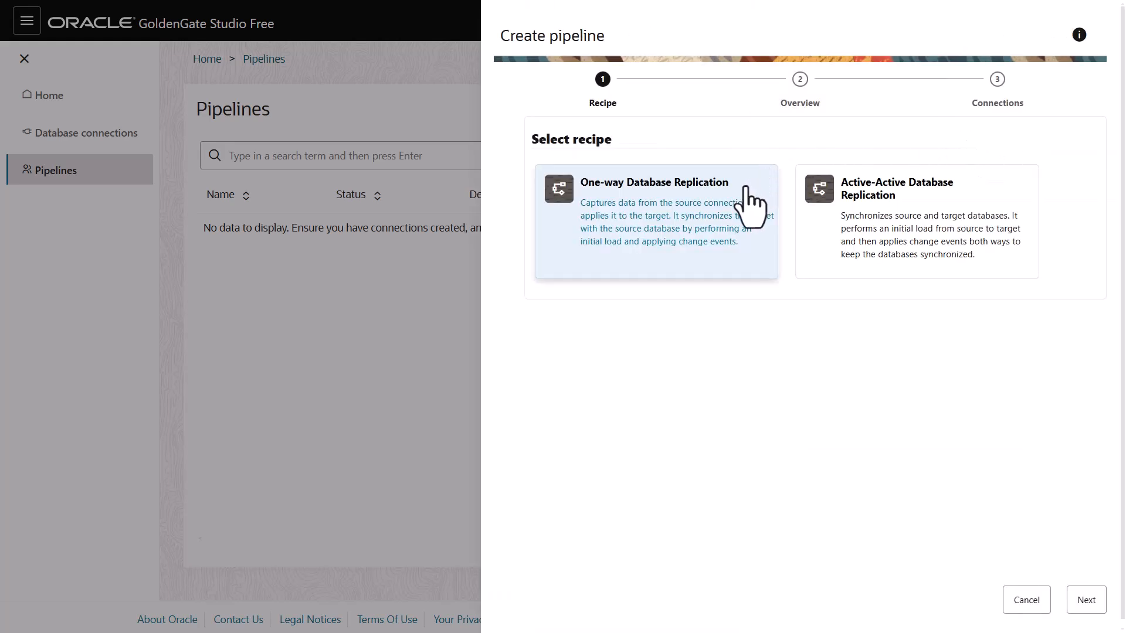
mouse_move(994, 216)
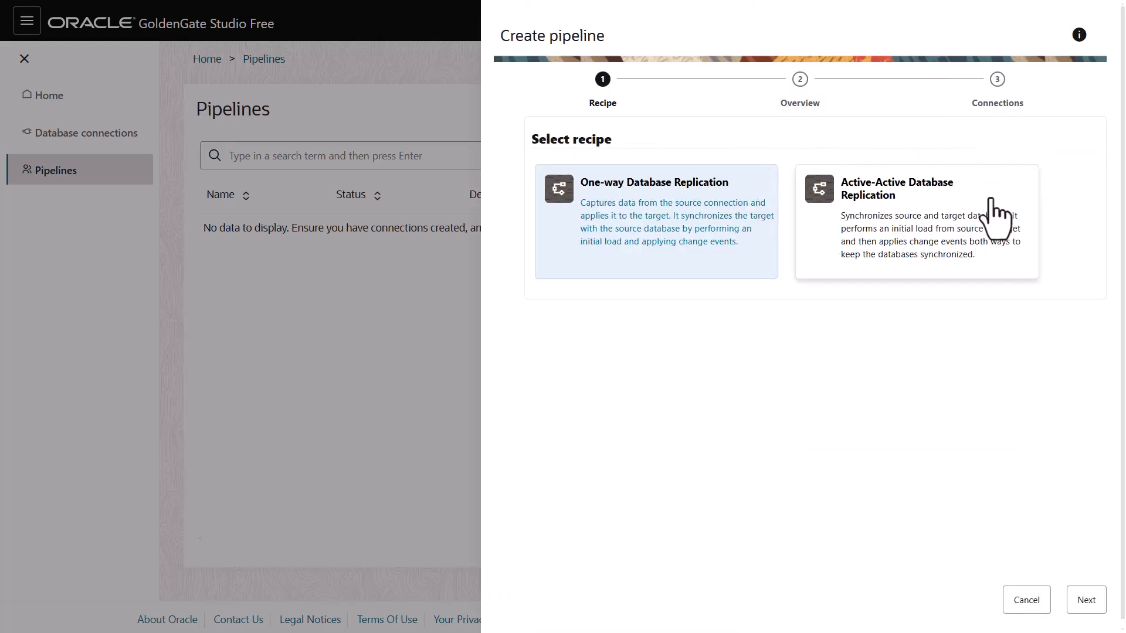
mouse_move(997, 209)
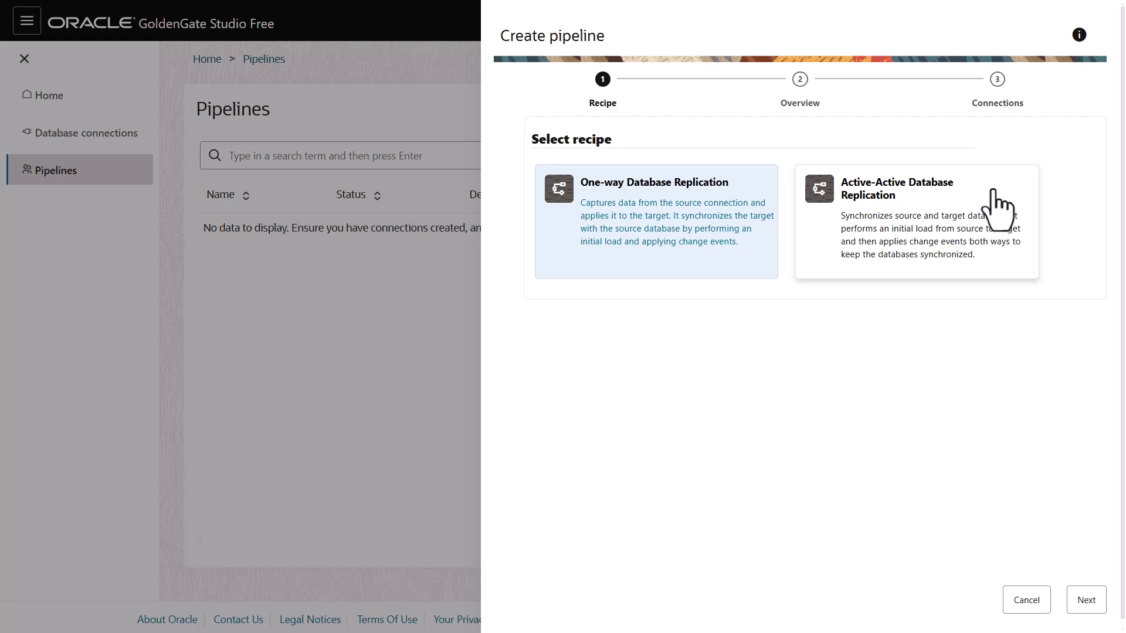
left_click(915, 220)
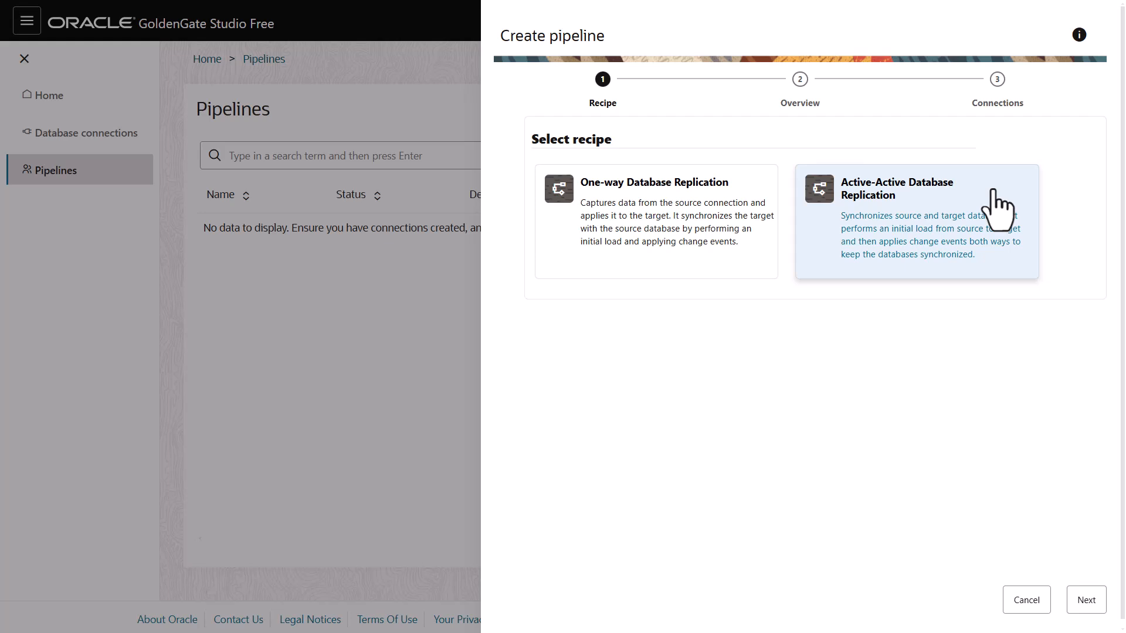
mouse_move(1029, 283)
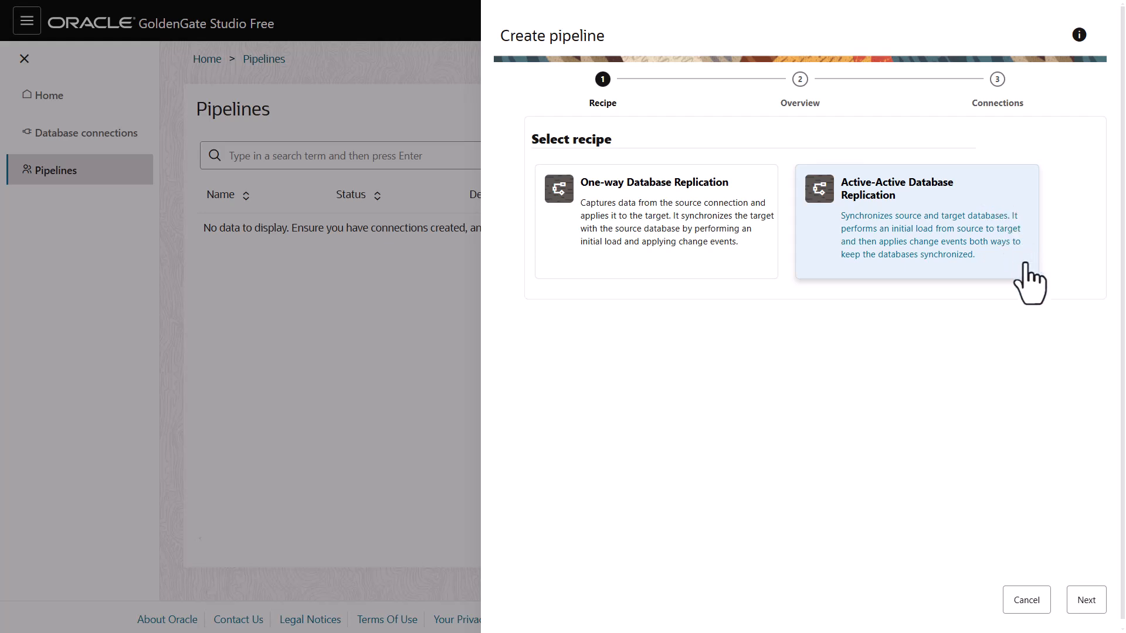
mouse_move(1076, 429)
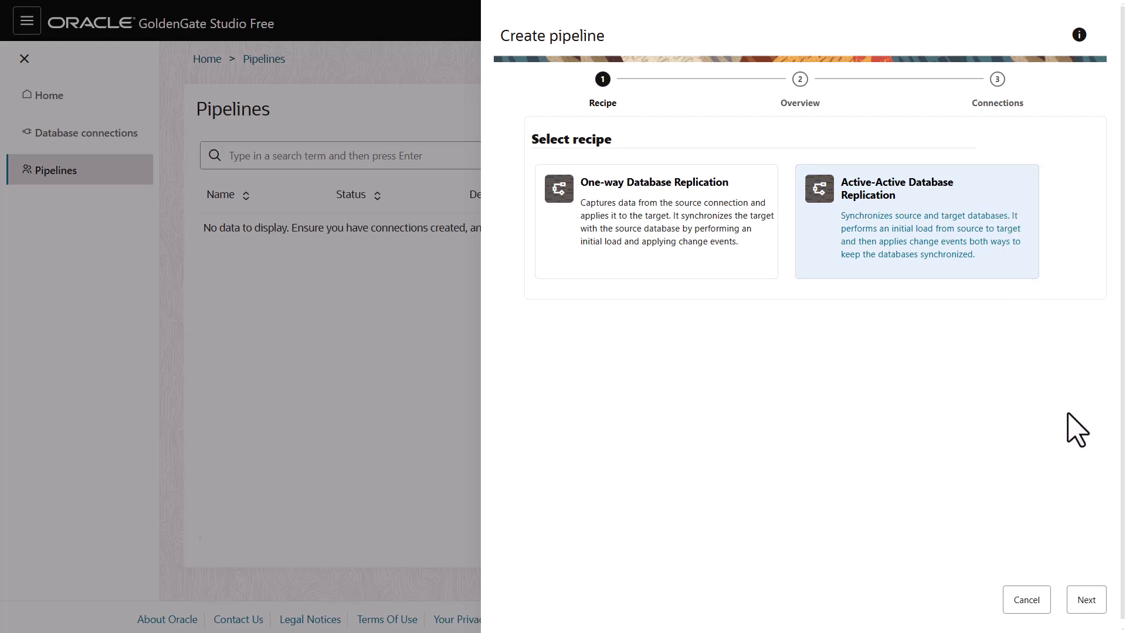
mouse_move(1085, 599)
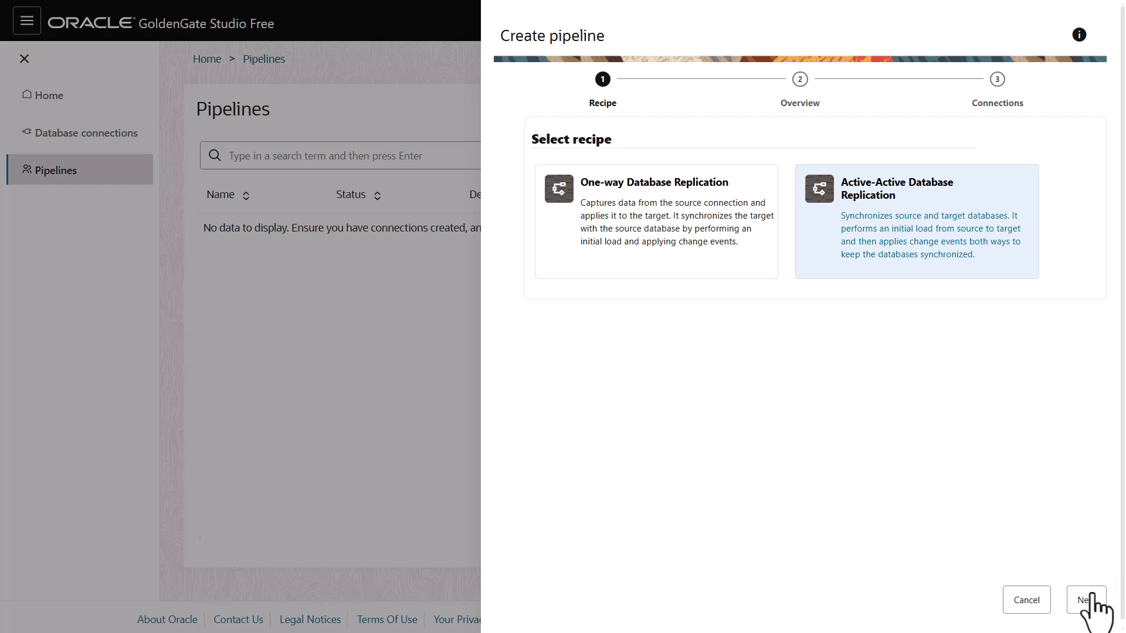
left_click(1086, 599)
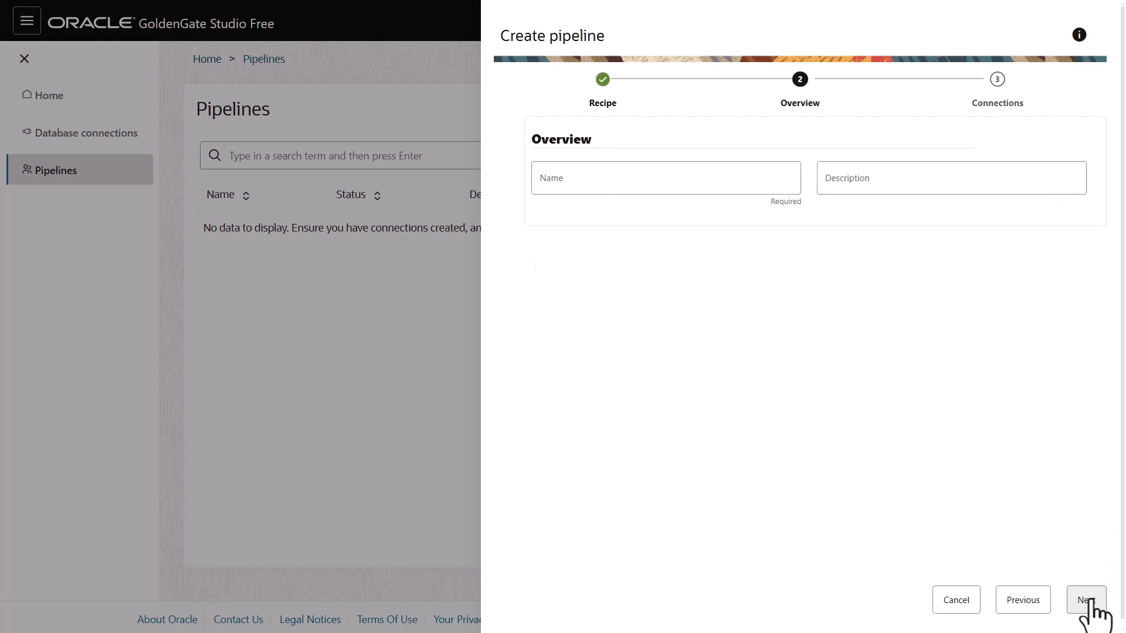
Name the pipeline 'demo-pipeline' and continue to the source and target connection selection
left_click(663, 177)
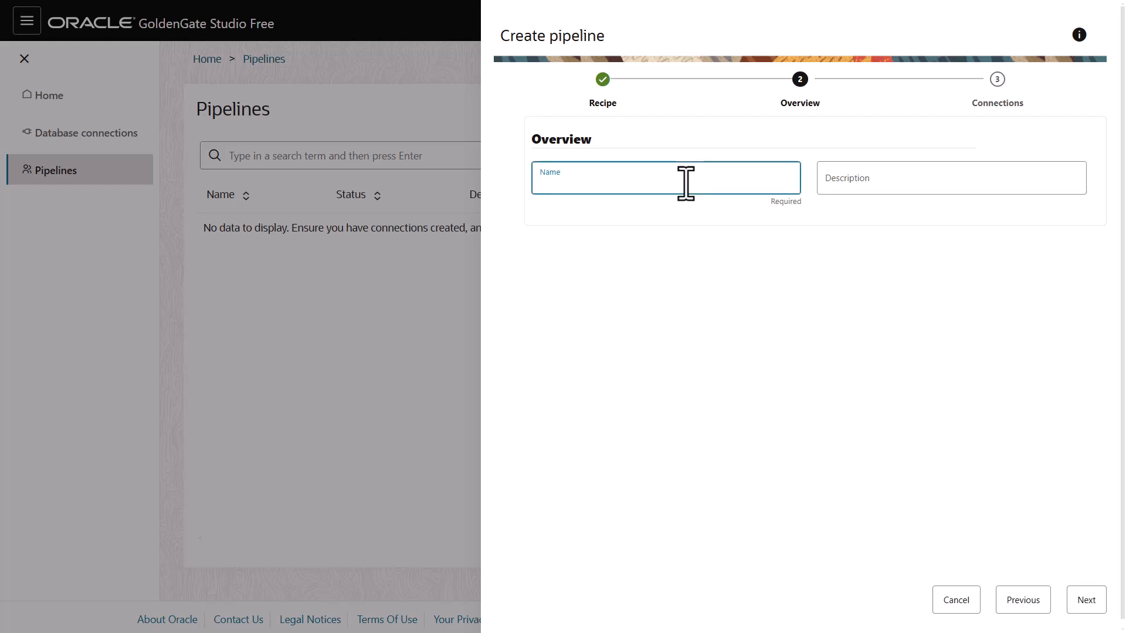
type("demo-pipelin")
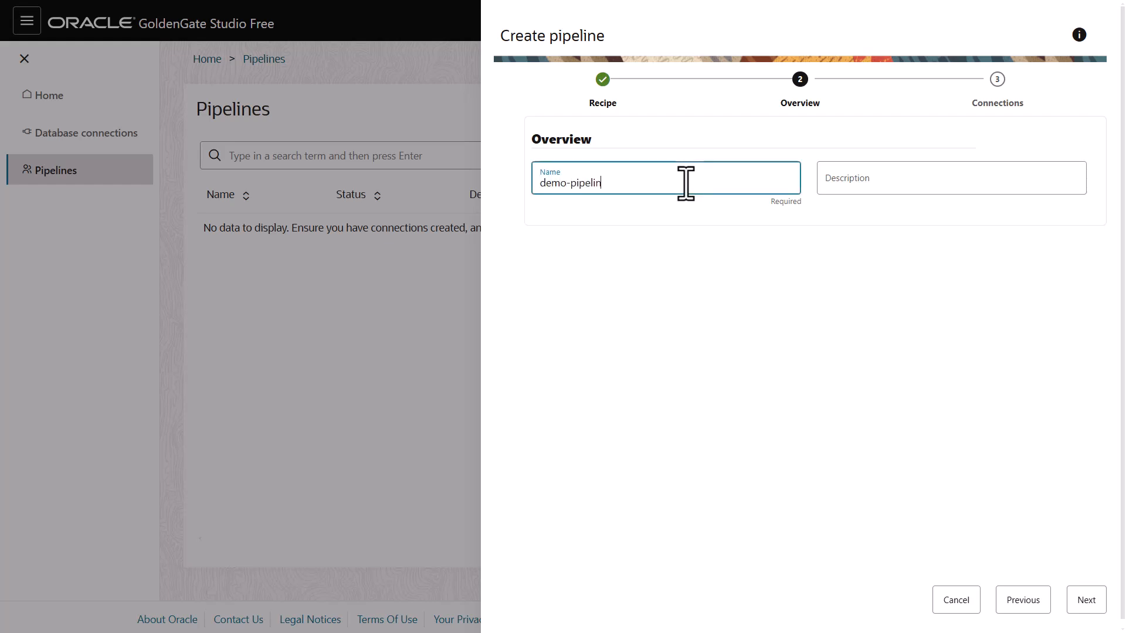
type("e")
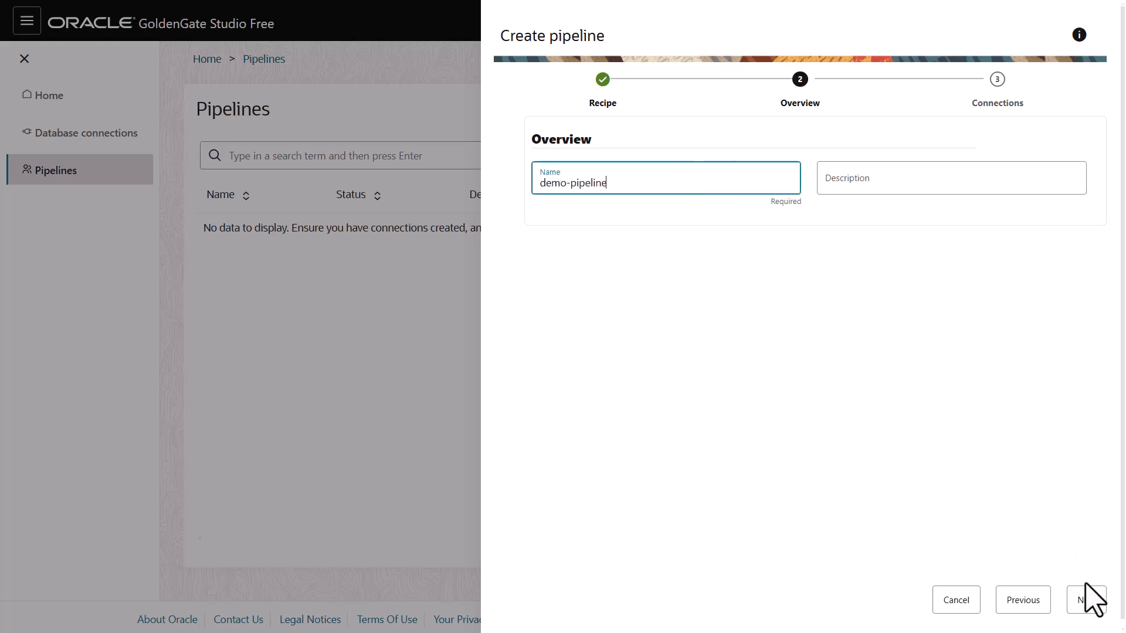
left_click(1084, 599)
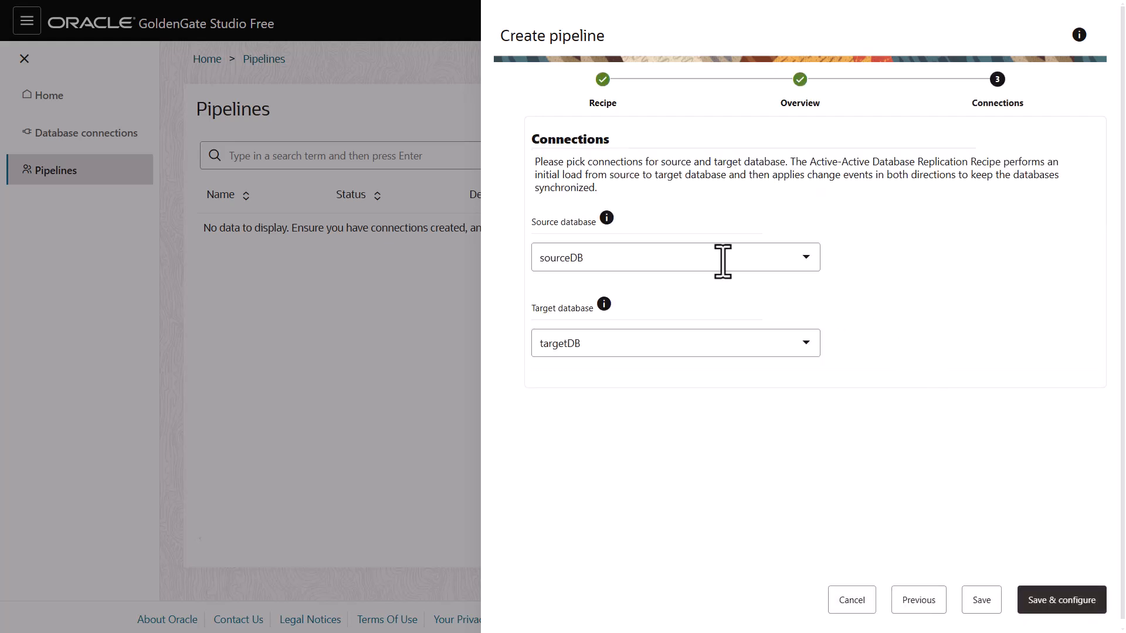
mouse_move(1075, 596)
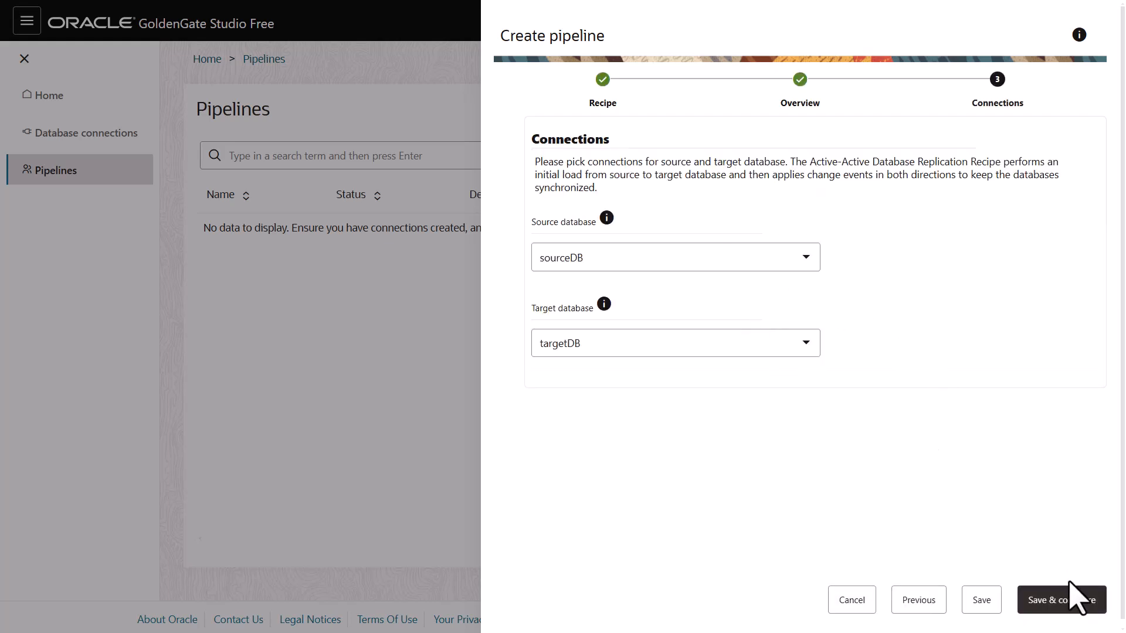
Save the pipeline, acknowledge the sequences warning, and expand the HR schema table mappings
left_click(1061, 599)
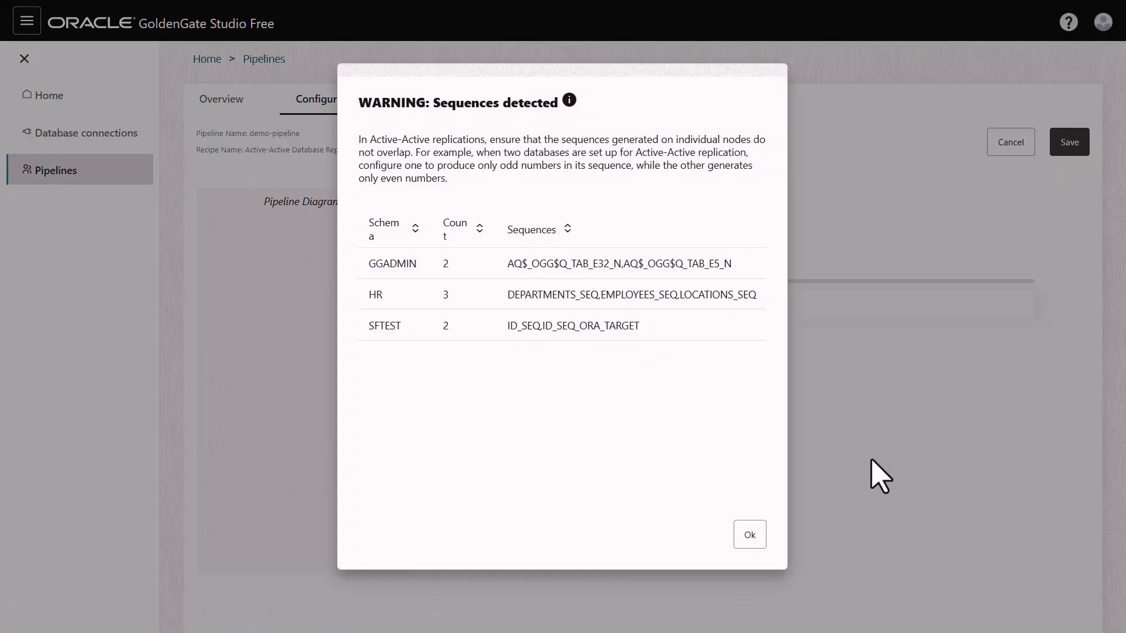
left_click(749, 534)
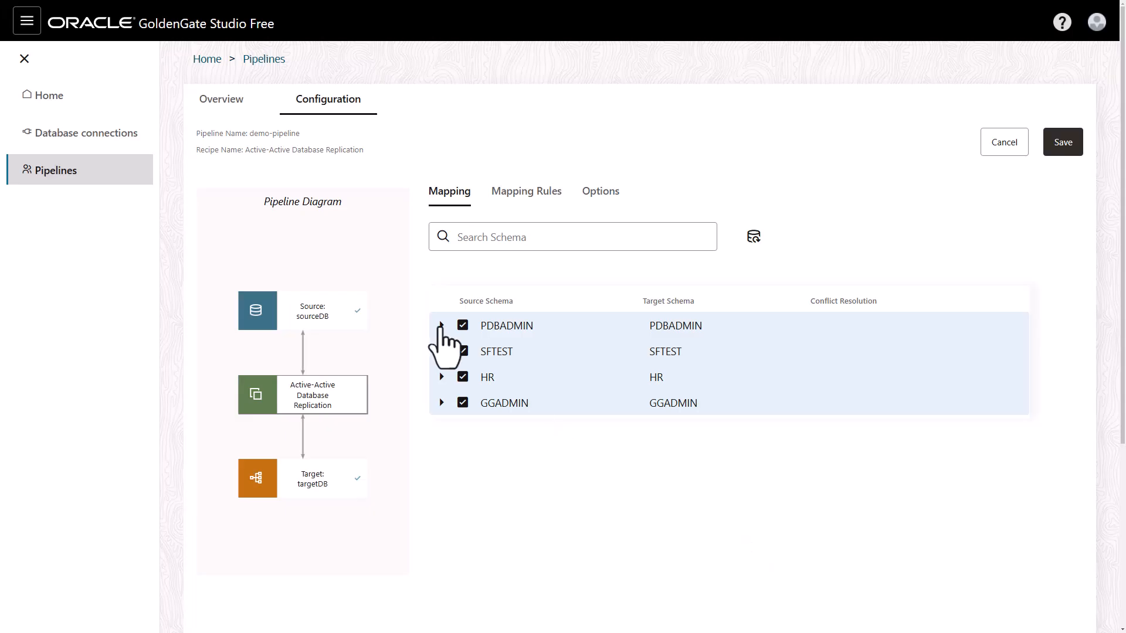
left_click(442, 328)
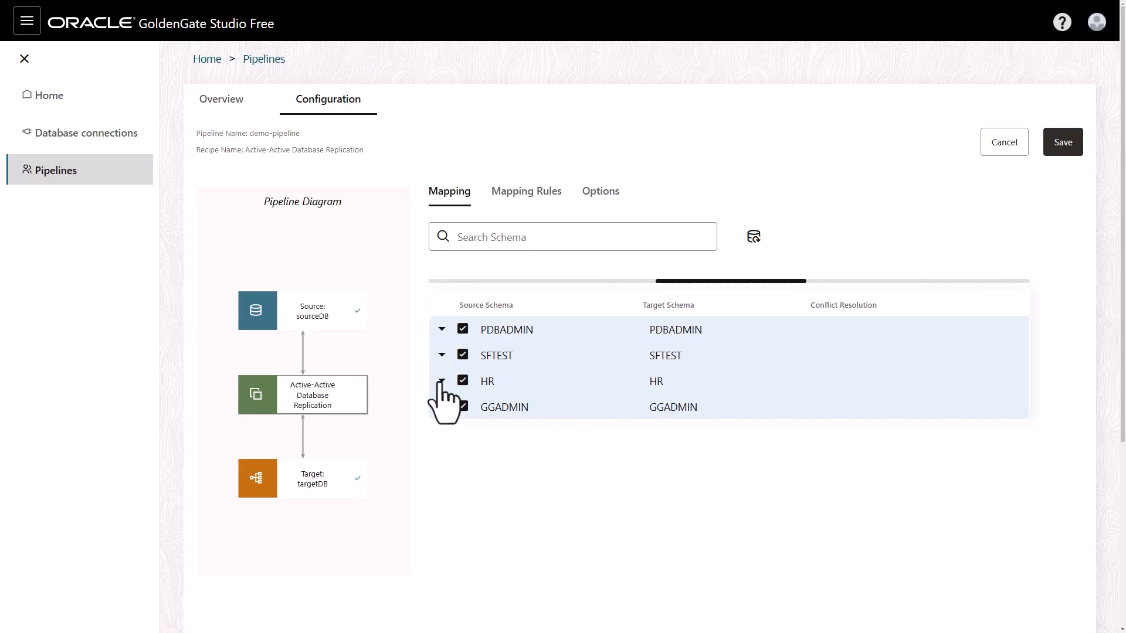
left_click(442, 380)
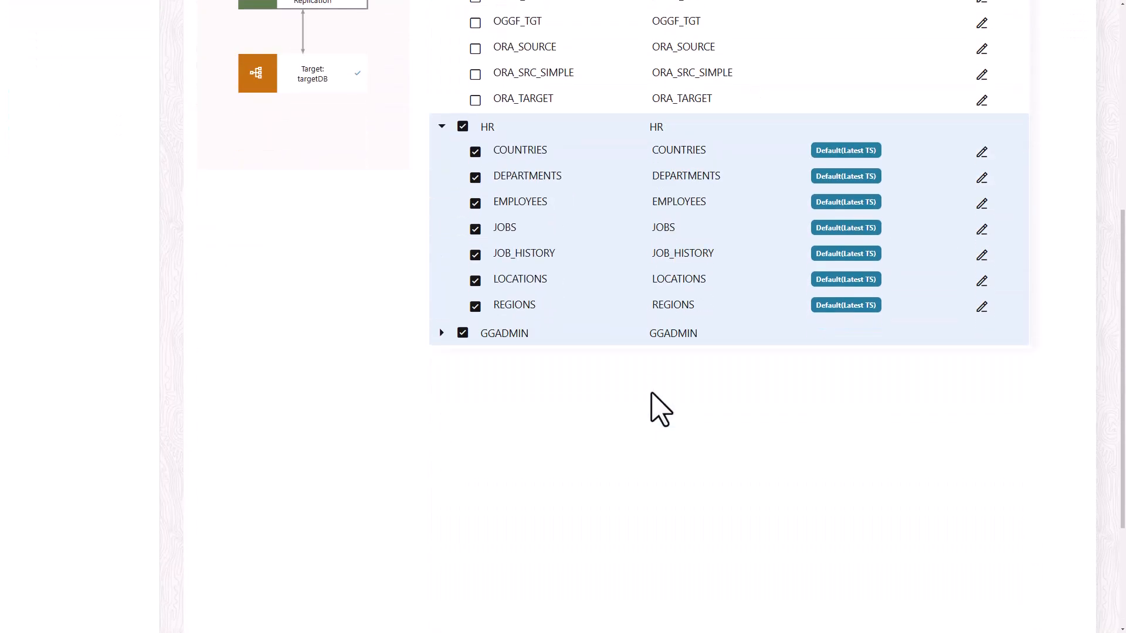
Review the Mapping Rules and the Replicat options of demo-pipeline
left_click(525, 191)
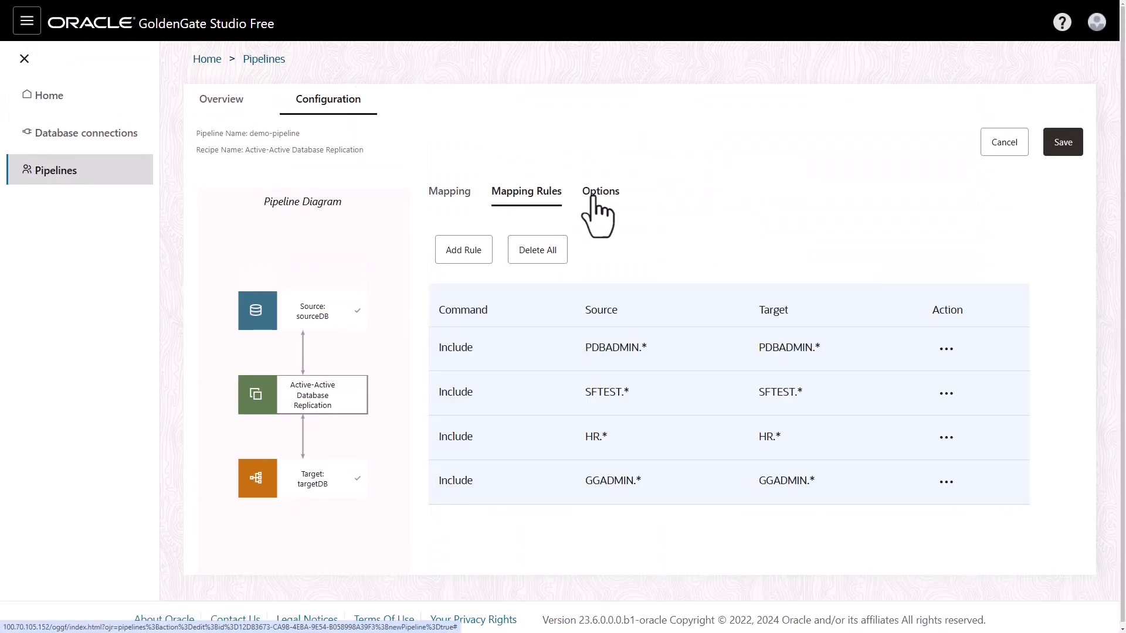
mouse_move(946, 348)
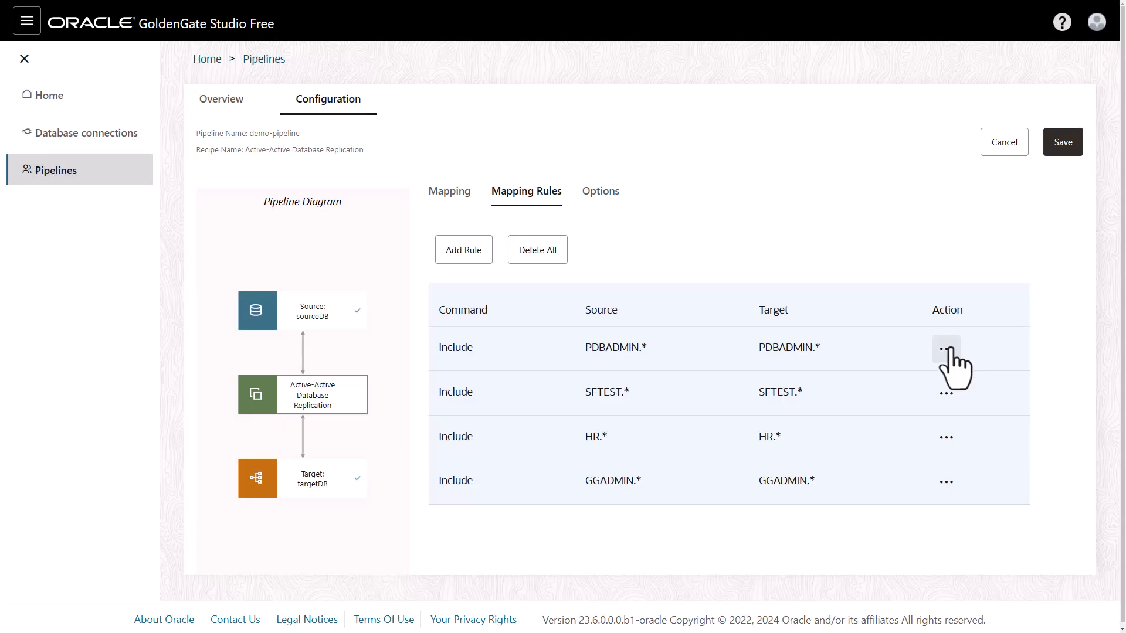
left_click(599, 191)
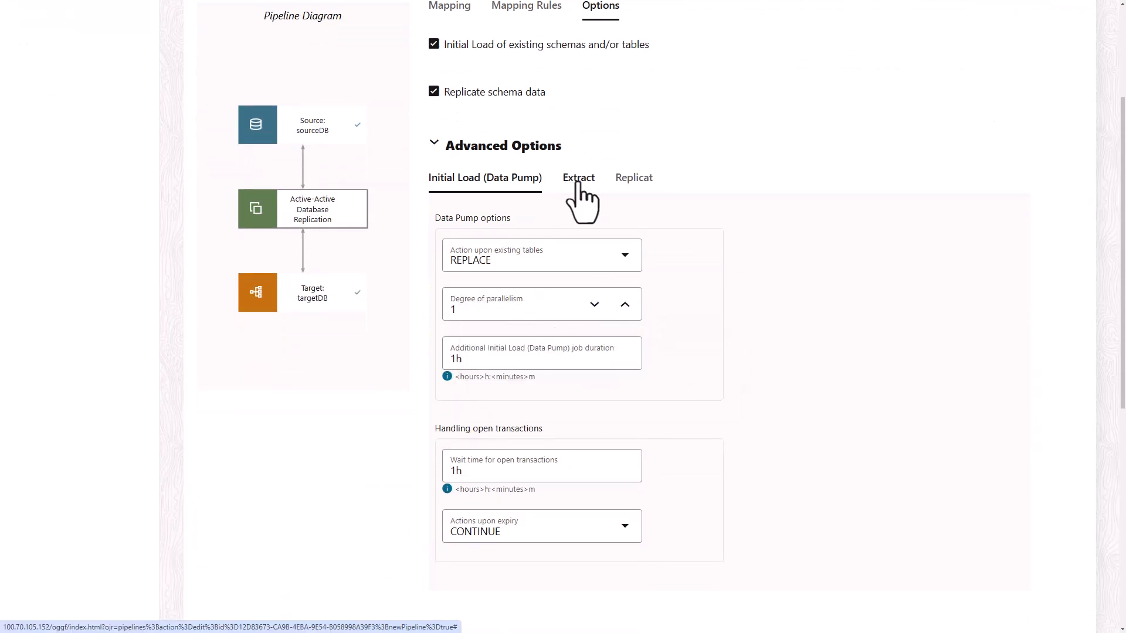
left_click(633, 177)
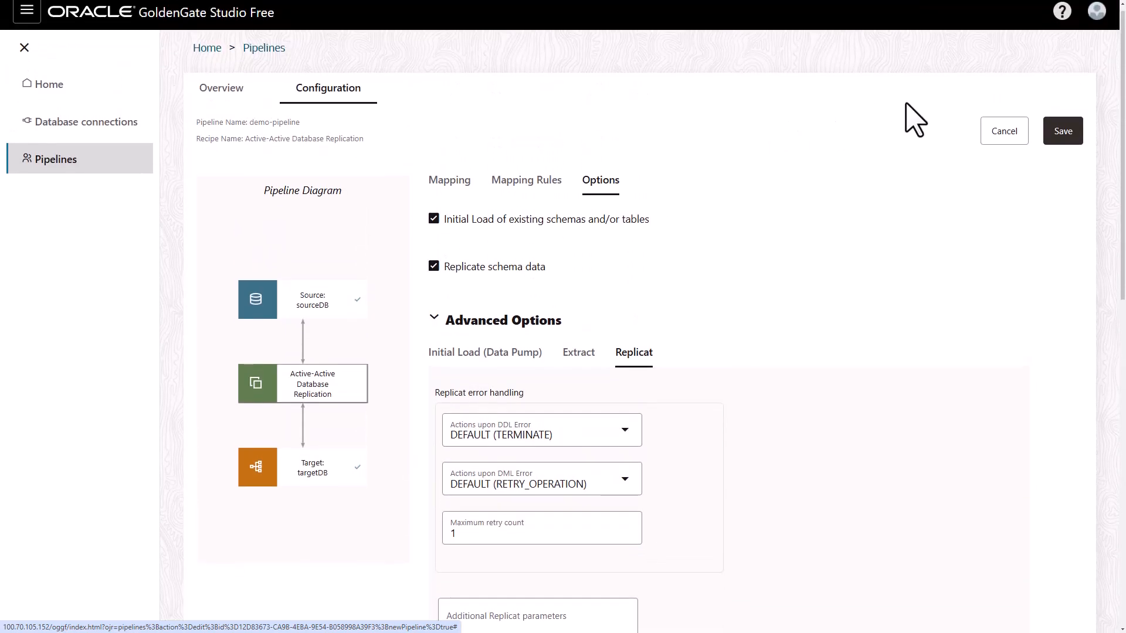
Save the pipeline configuration and start demo-pipeline, watching its initialization steps progress
left_click(1062, 130)
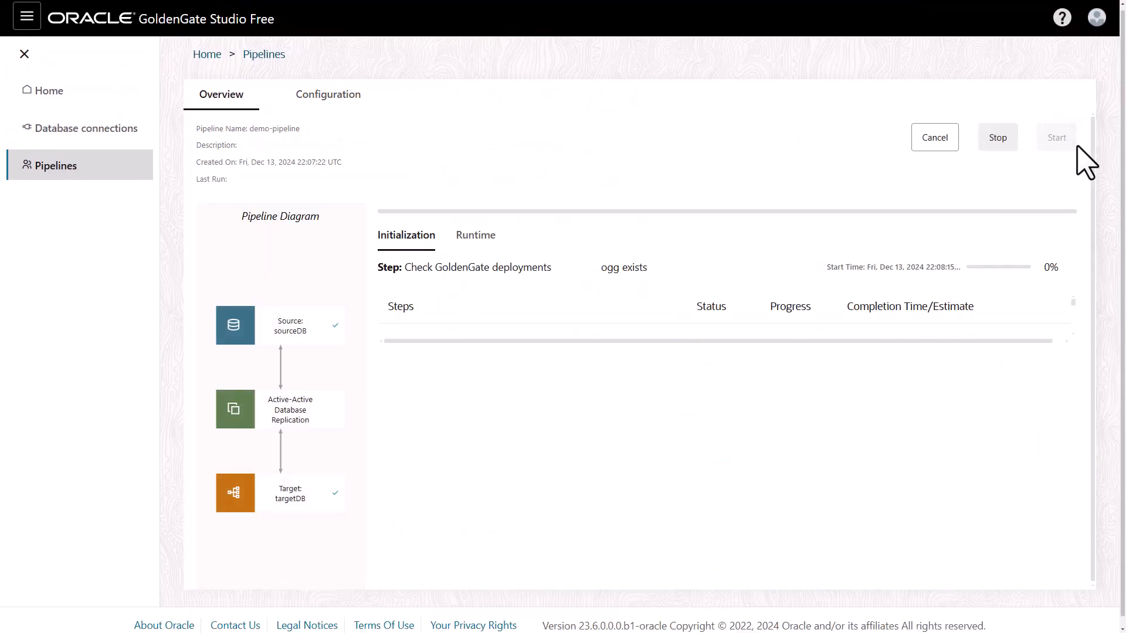
scroll("down", 3)
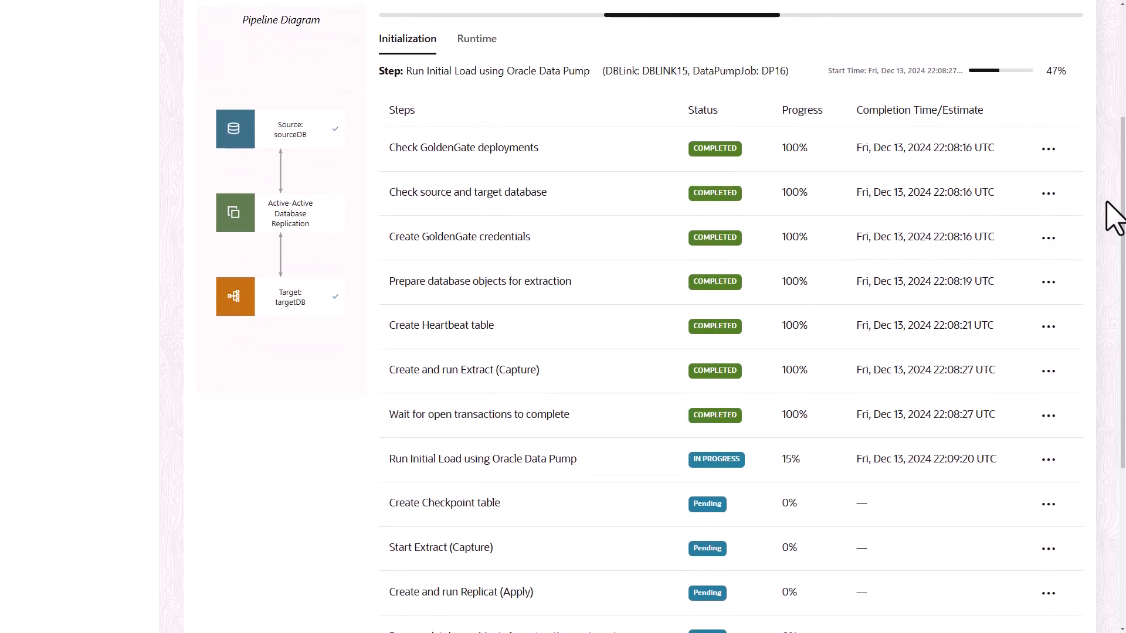
left_click(476, 39)
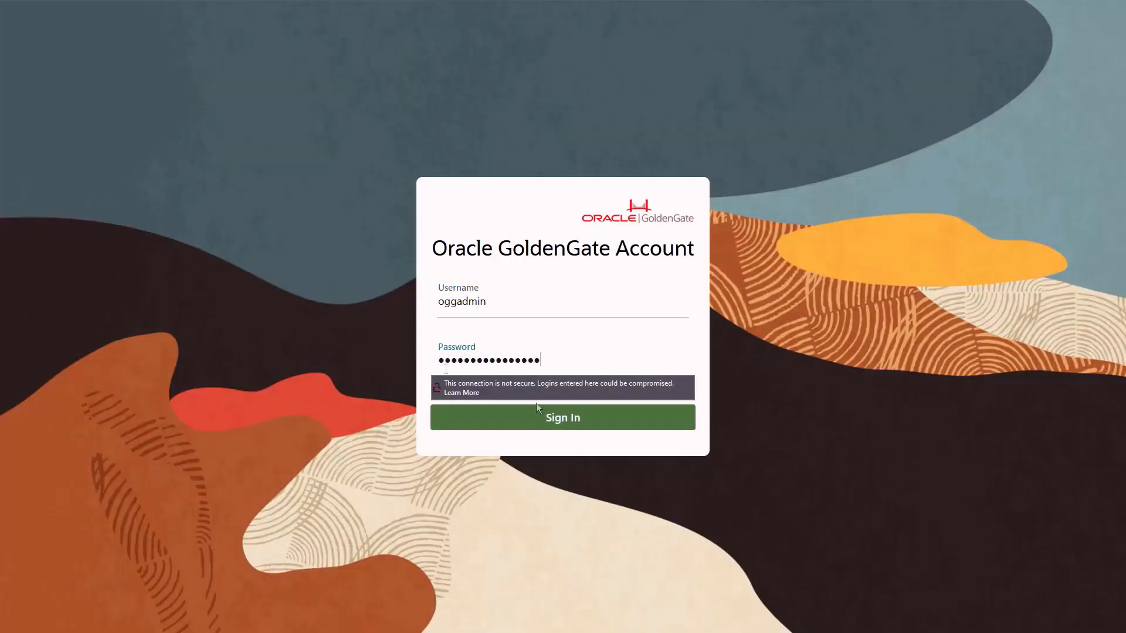
Sign in to the GoldenGate Microservices Console and expand the DB Connections list
left_click(562, 418)
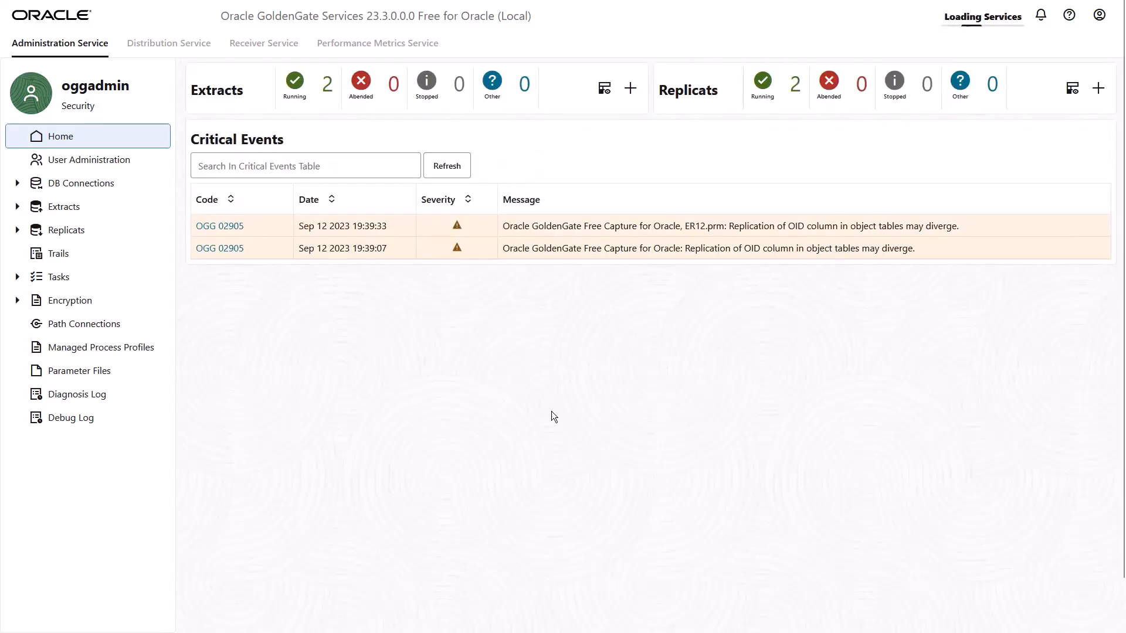
left_click(18, 183)
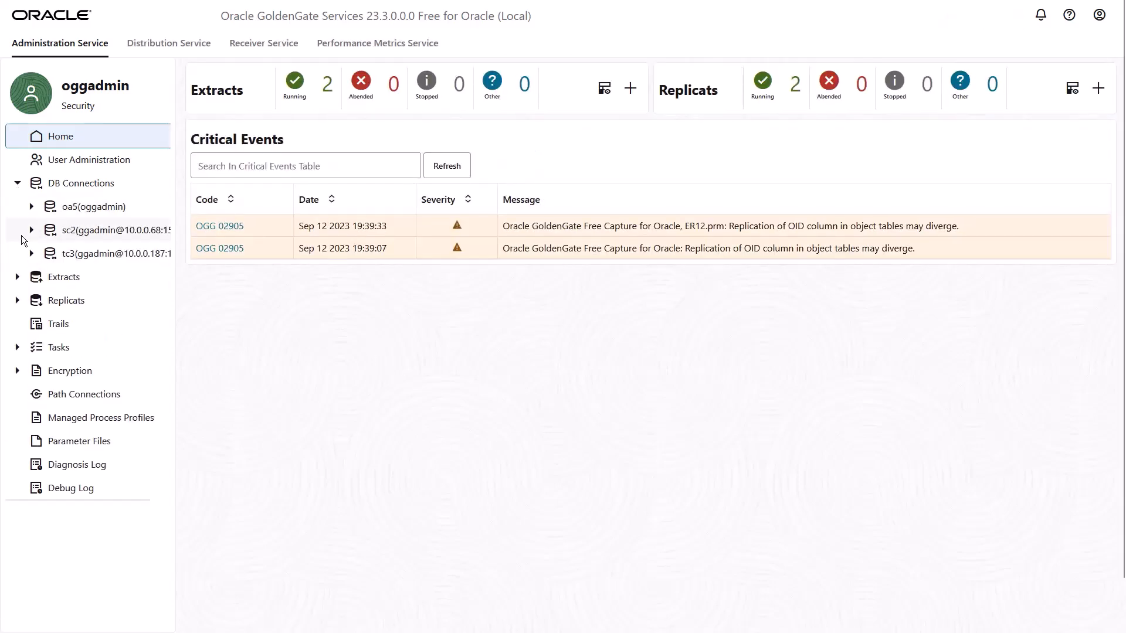